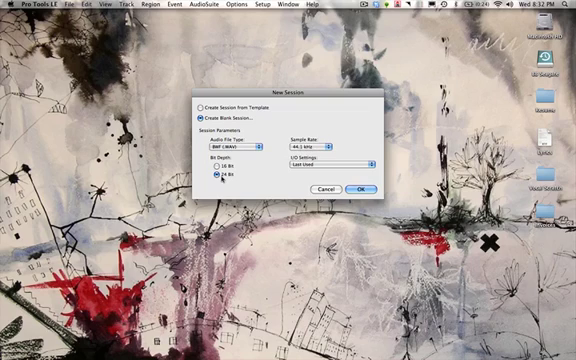
- Start a blank session and save it under the name 'Quick Start Guide'
{"action": "left_click", "coordinate": [330, 164]}
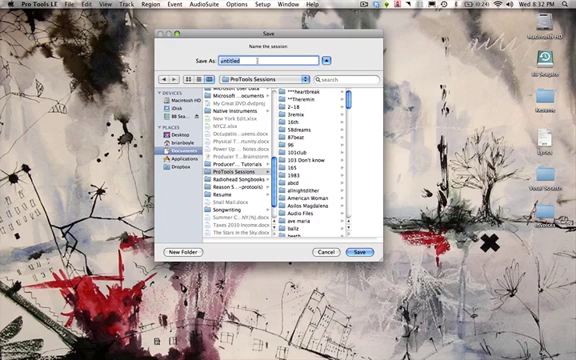
{"action": "type", "text": "Quick S"}
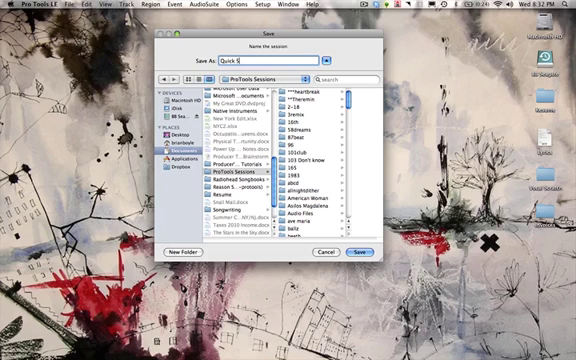
{"action": "type", "text": "tart Guide"}
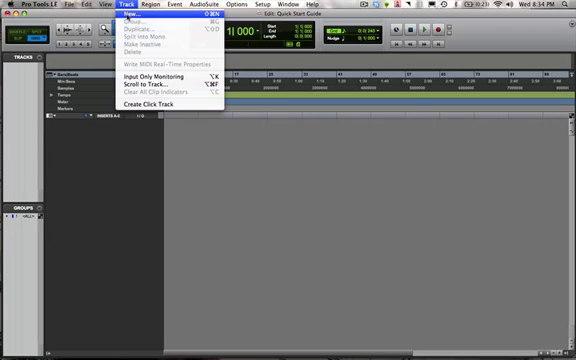
- Create new mono audio tracks and a stereo master fader from the Track menu
{"action": "left_click", "coordinate": [128, 20]}
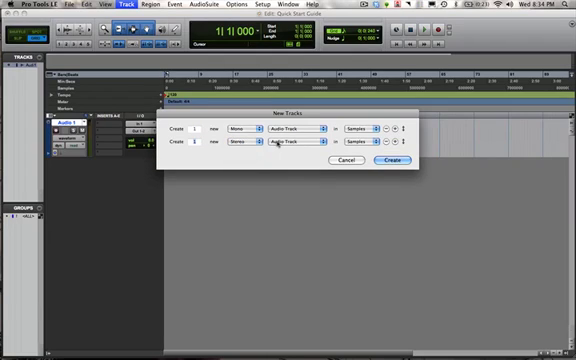
{"action": "left_click", "coordinate": [288, 156]}
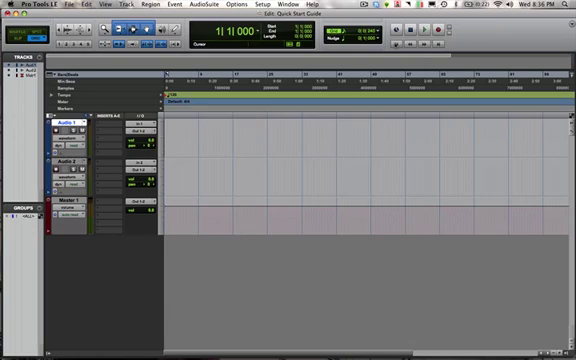
{"action": "mouse_move", "coordinate": [392, 44]}
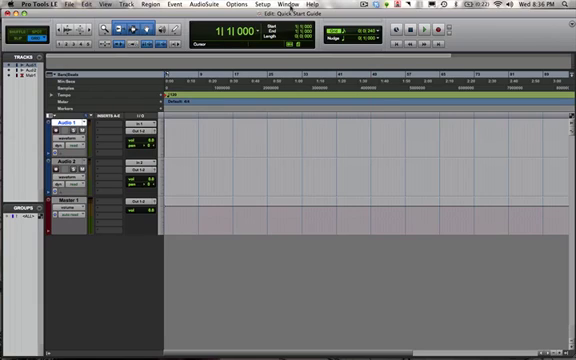
{"action": "left_click", "coordinate": [274, 4]}
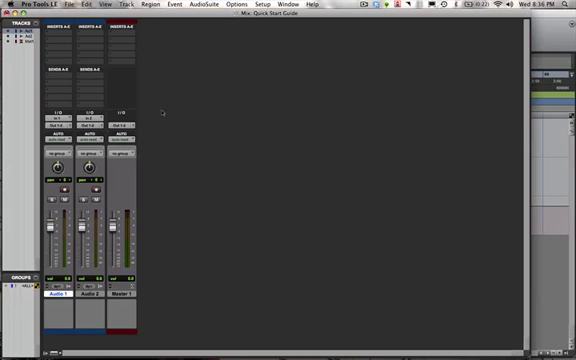
{"action": "mouse_move", "coordinate": [288, 38]}
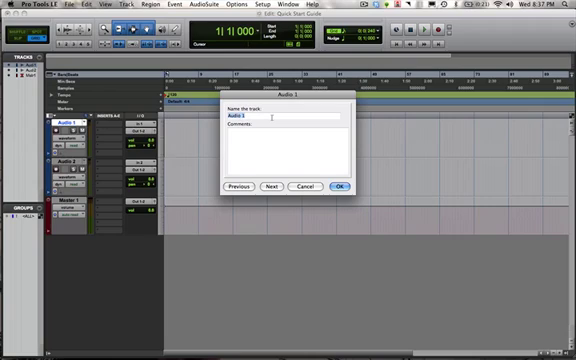
- Rename the first track 'Vocals' and the second 'Electric Guitar' and confirm
{"action": "type", "text": "Vol"}
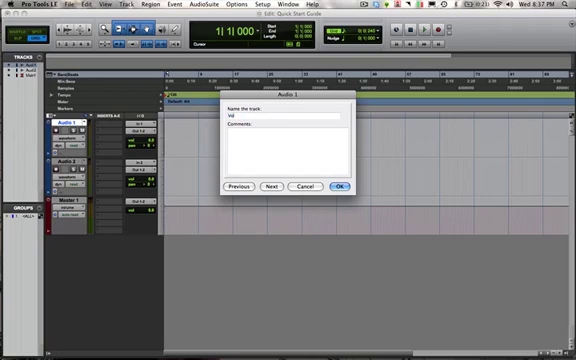
{"action": "type", "text": "Vocals"}
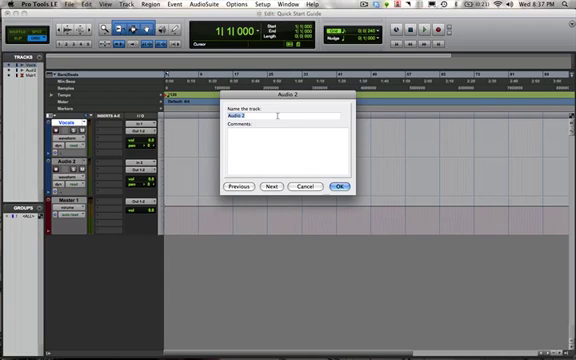
{"action": "type", "text": "Elid"}
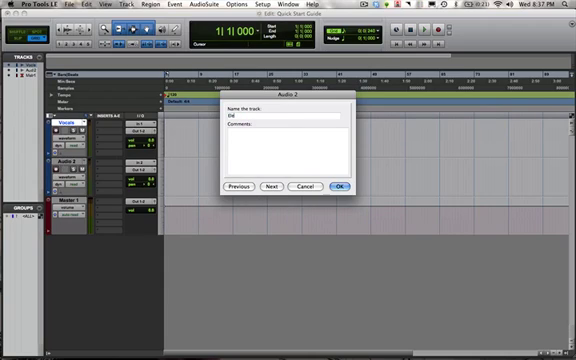
{"action": "type", "text": "Electric G"}
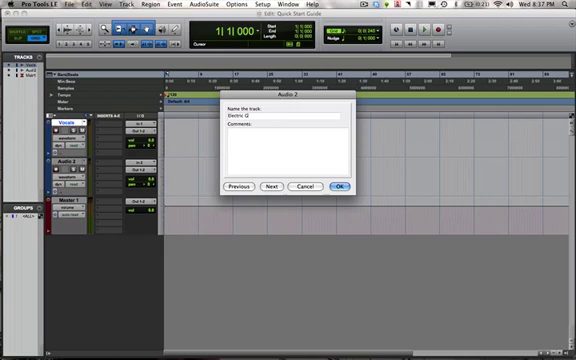
{"action": "left_click", "coordinate": [344, 188]}
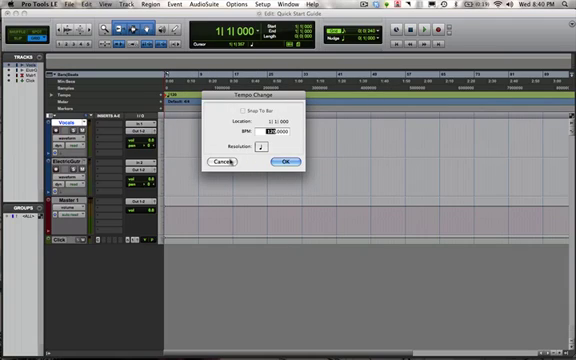
{"action": "mouse_move", "coordinate": [258, 148]}
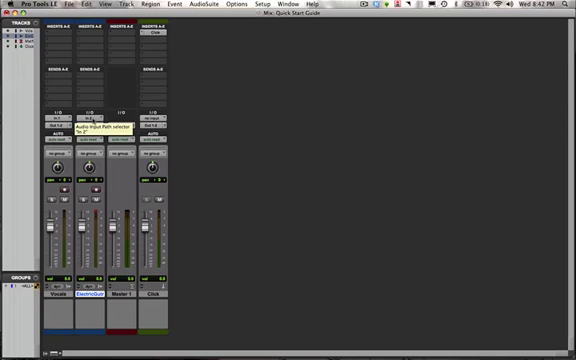
- Route the guitar's input channel to the Electric Guitar track and record-enable it
{"action": "left_click", "coordinate": [88, 124]}
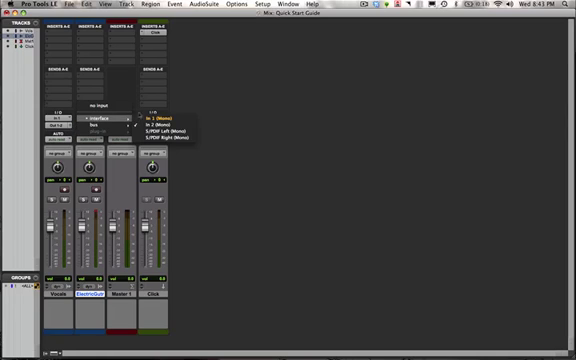
{"action": "left_click", "coordinate": [158, 116]}
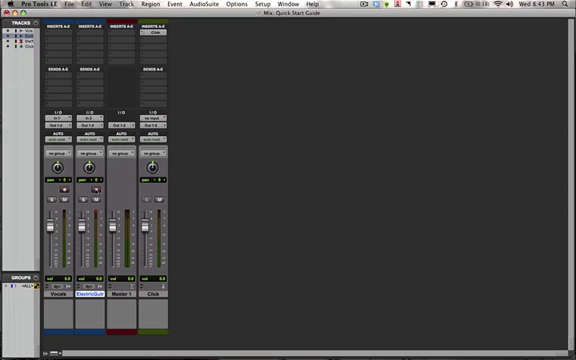
{"action": "left_click", "coordinate": [82, 190]}
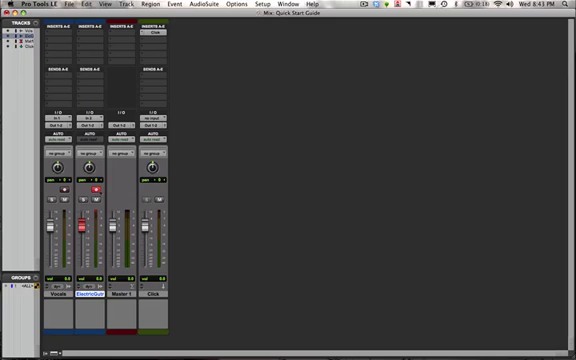